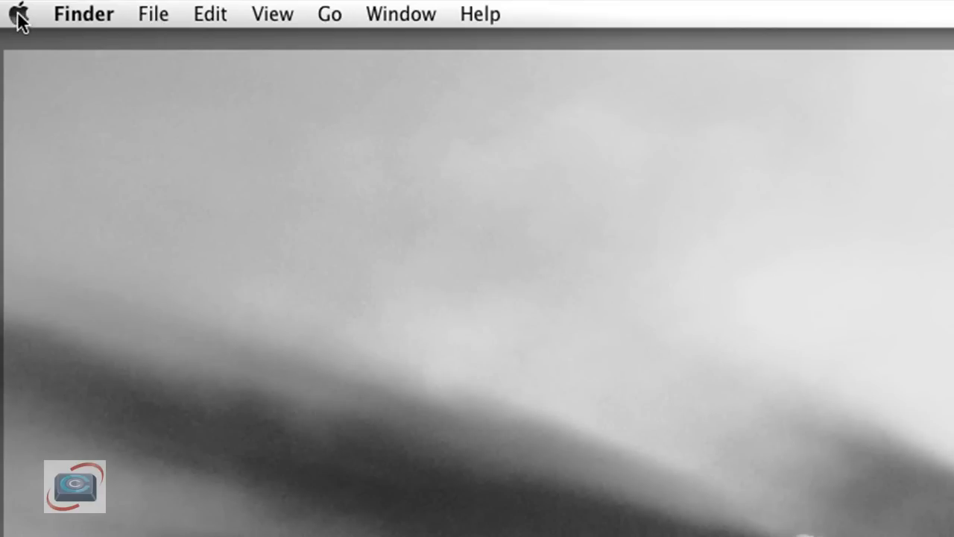
Launch System Preferences from the Apple menu in Finder
{"action": "left_click", "coordinate": [18, 14]}
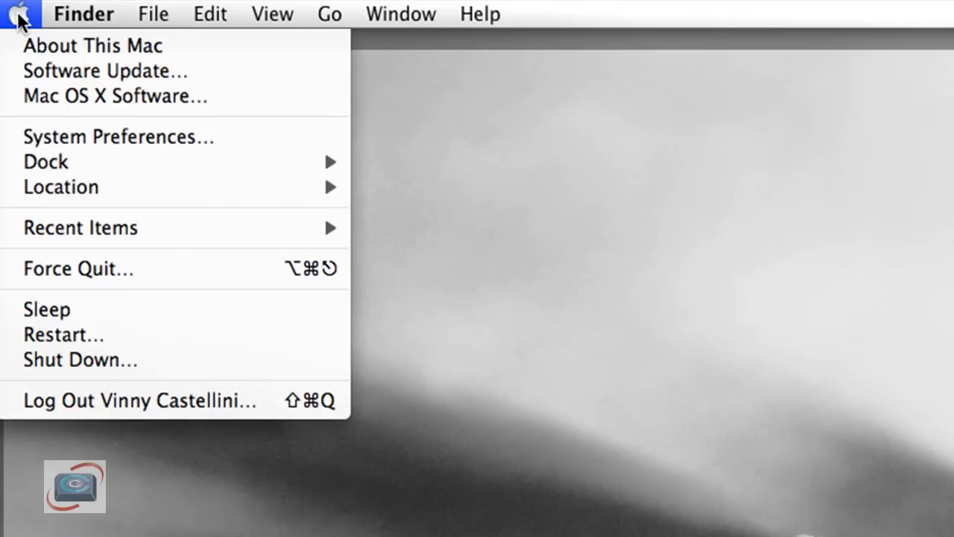
{"action": "left_click", "coordinate": [118, 136]}
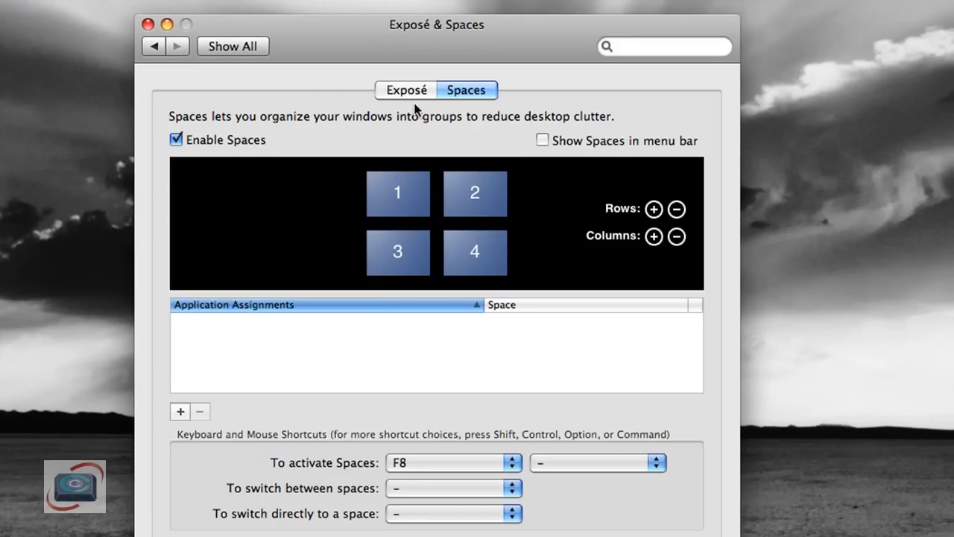
Assign the upper-left corner to Desktop and the lower-left to Application Windows in Exposé
{"action": "left_click", "coordinate": [405, 90]}
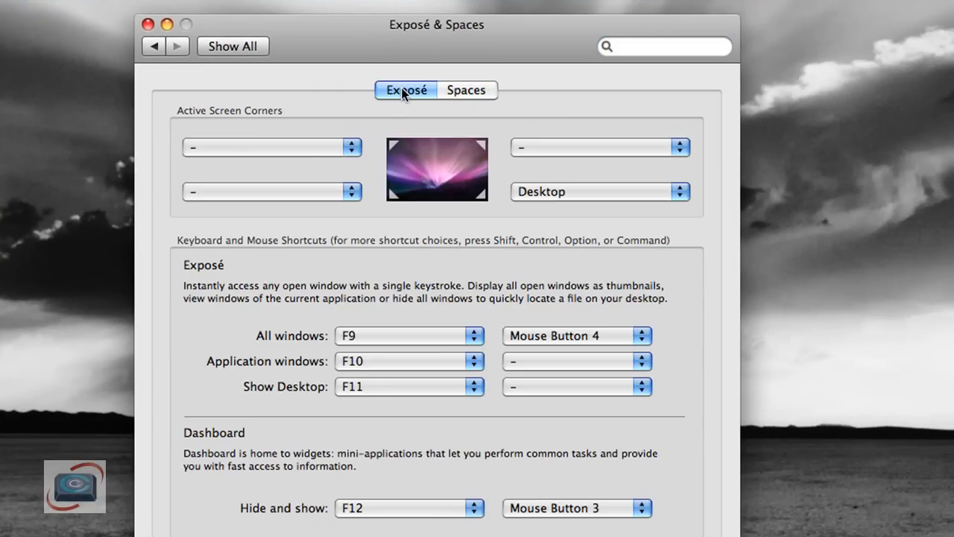
{"action": "mouse_move", "coordinate": [376, 187]}
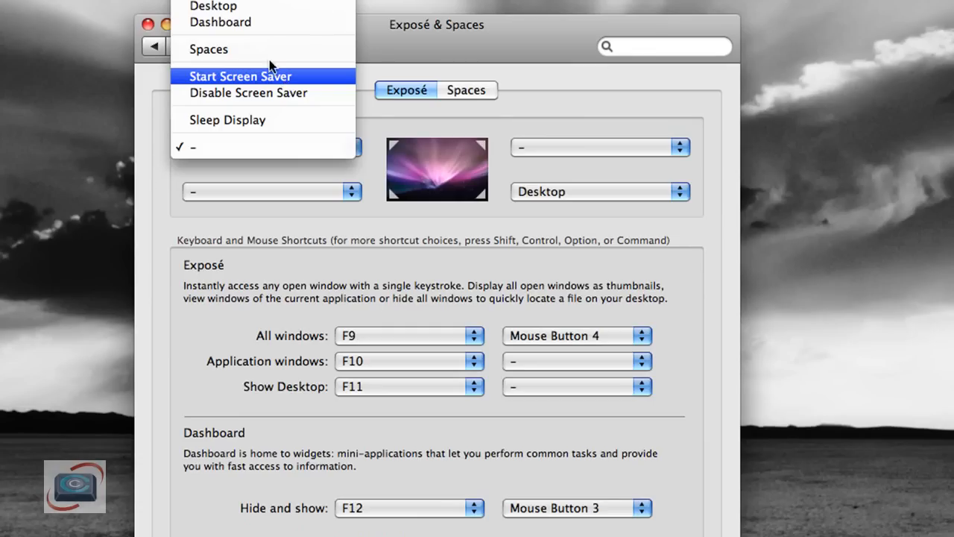
{"action": "mouse_move", "coordinate": [214, 6]}
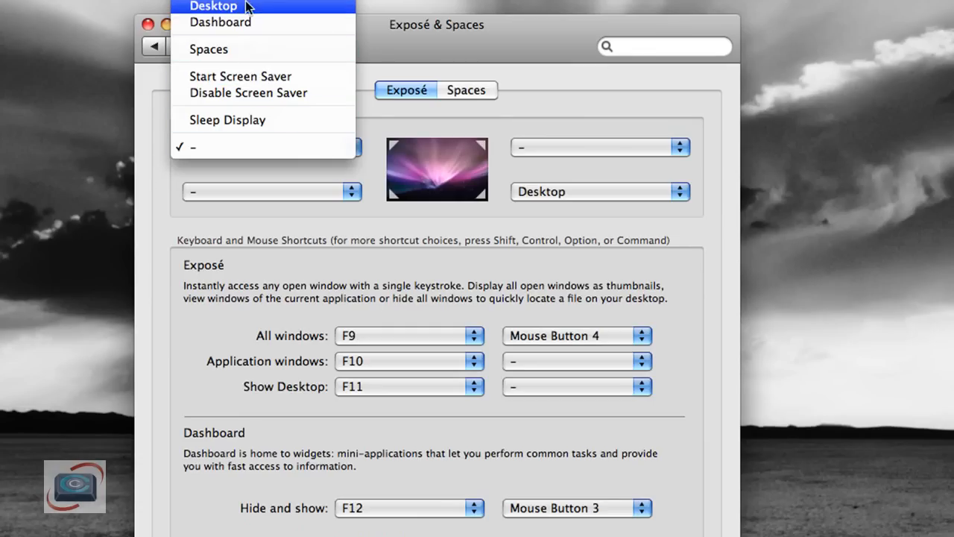
{"action": "left_click", "coordinate": [214, 6]}
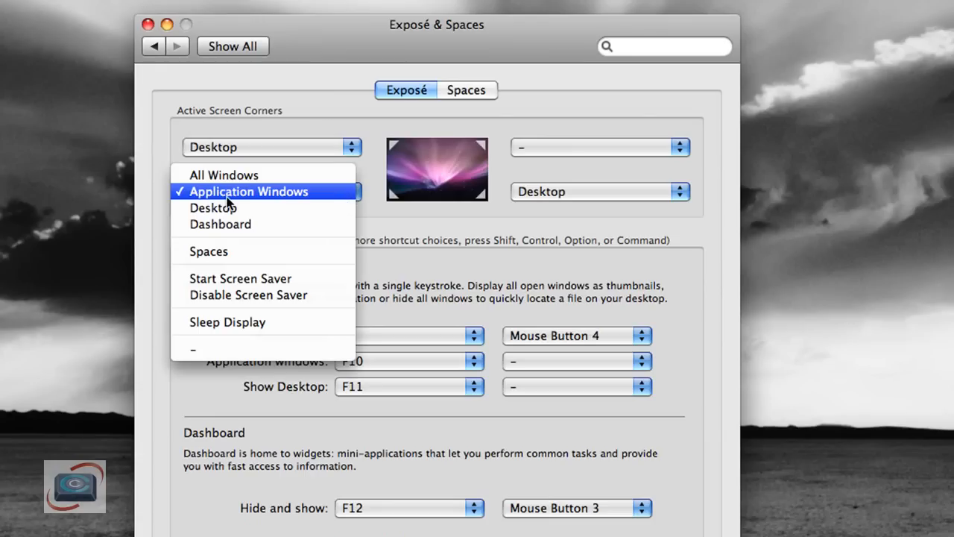
{"action": "left_click", "coordinate": [248, 191]}
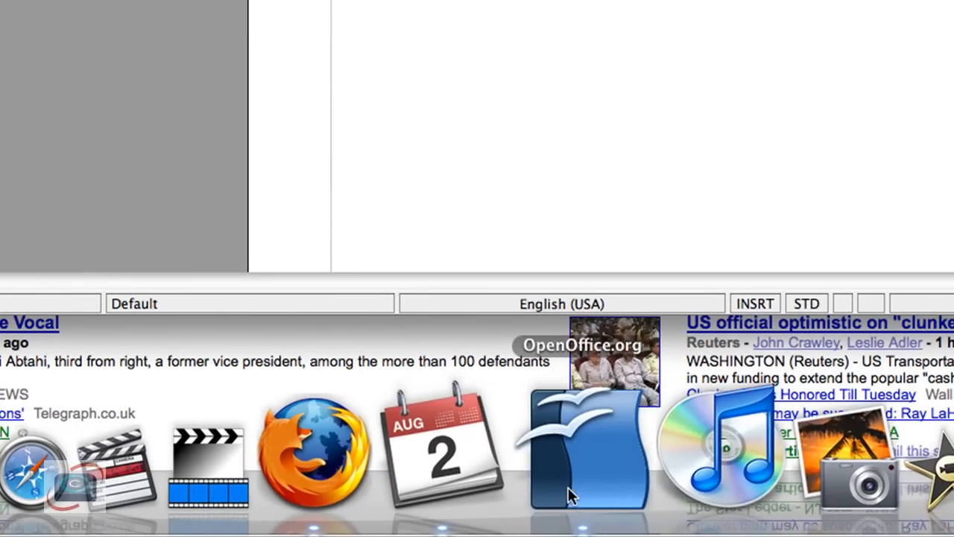
Bring OpenOffice.org forward from the Dock before revealing the desktop via the hot corner
{"action": "left_click", "coordinate": [588, 447]}
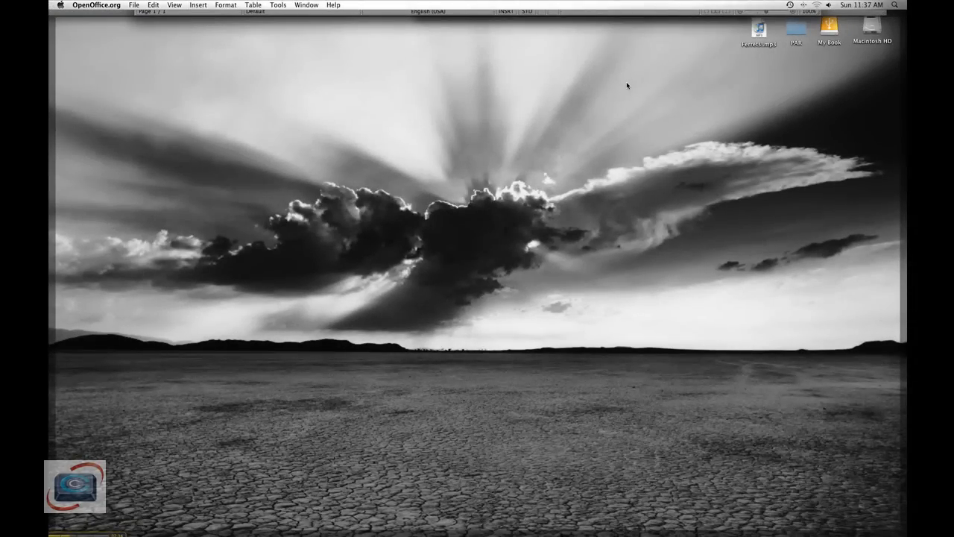
{"action": "mouse_move", "coordinate": [625, 86]}
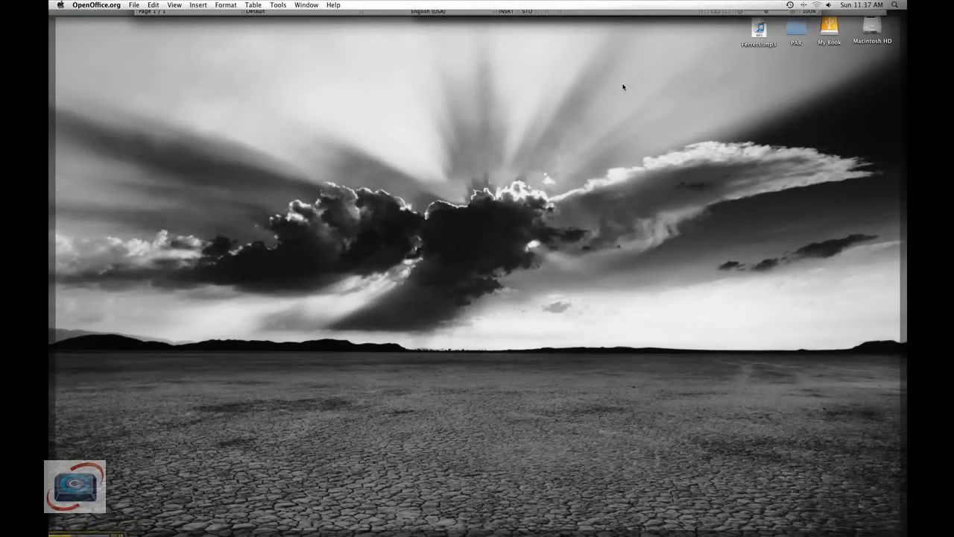